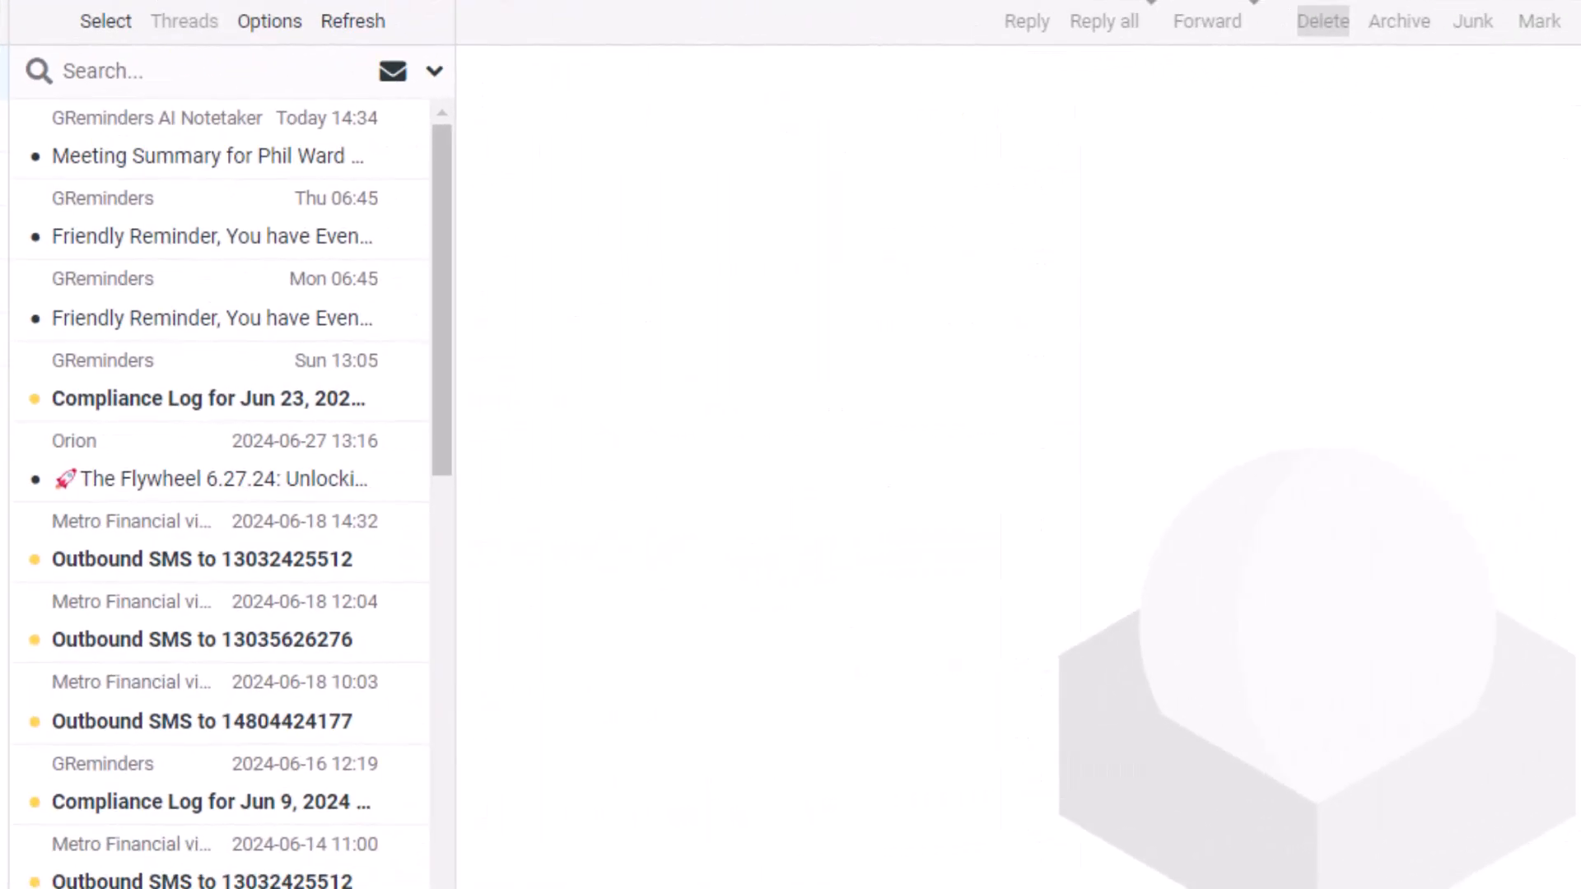
Step: Open the AI Notetaker's Meeting Summary email and scroll down to its AI Action Items
left_click(207, 136)
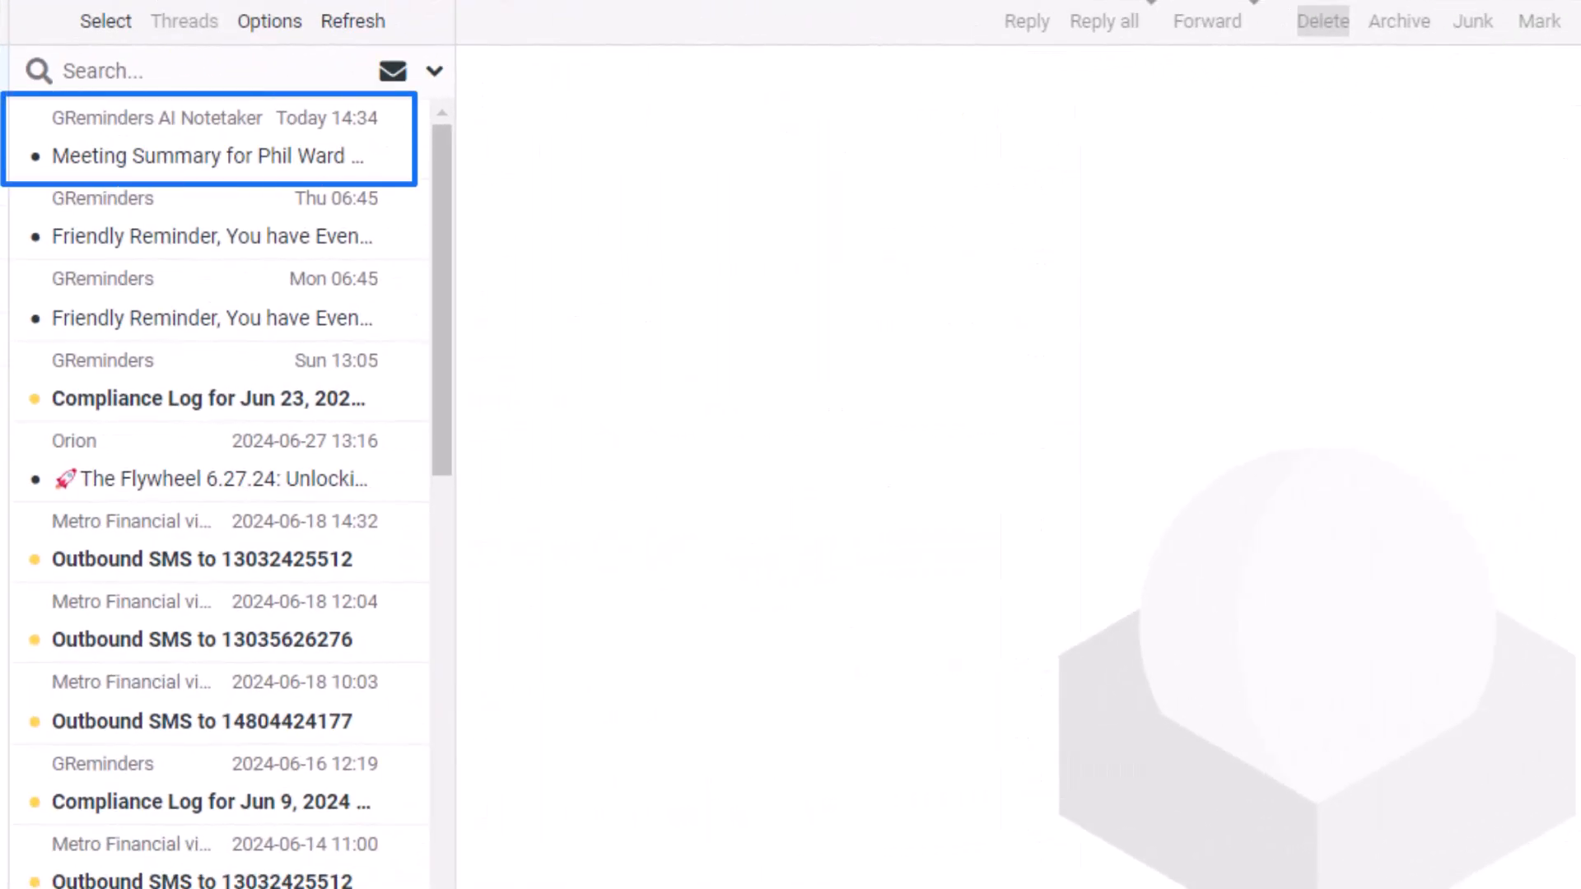
mouse_move(202, 157)
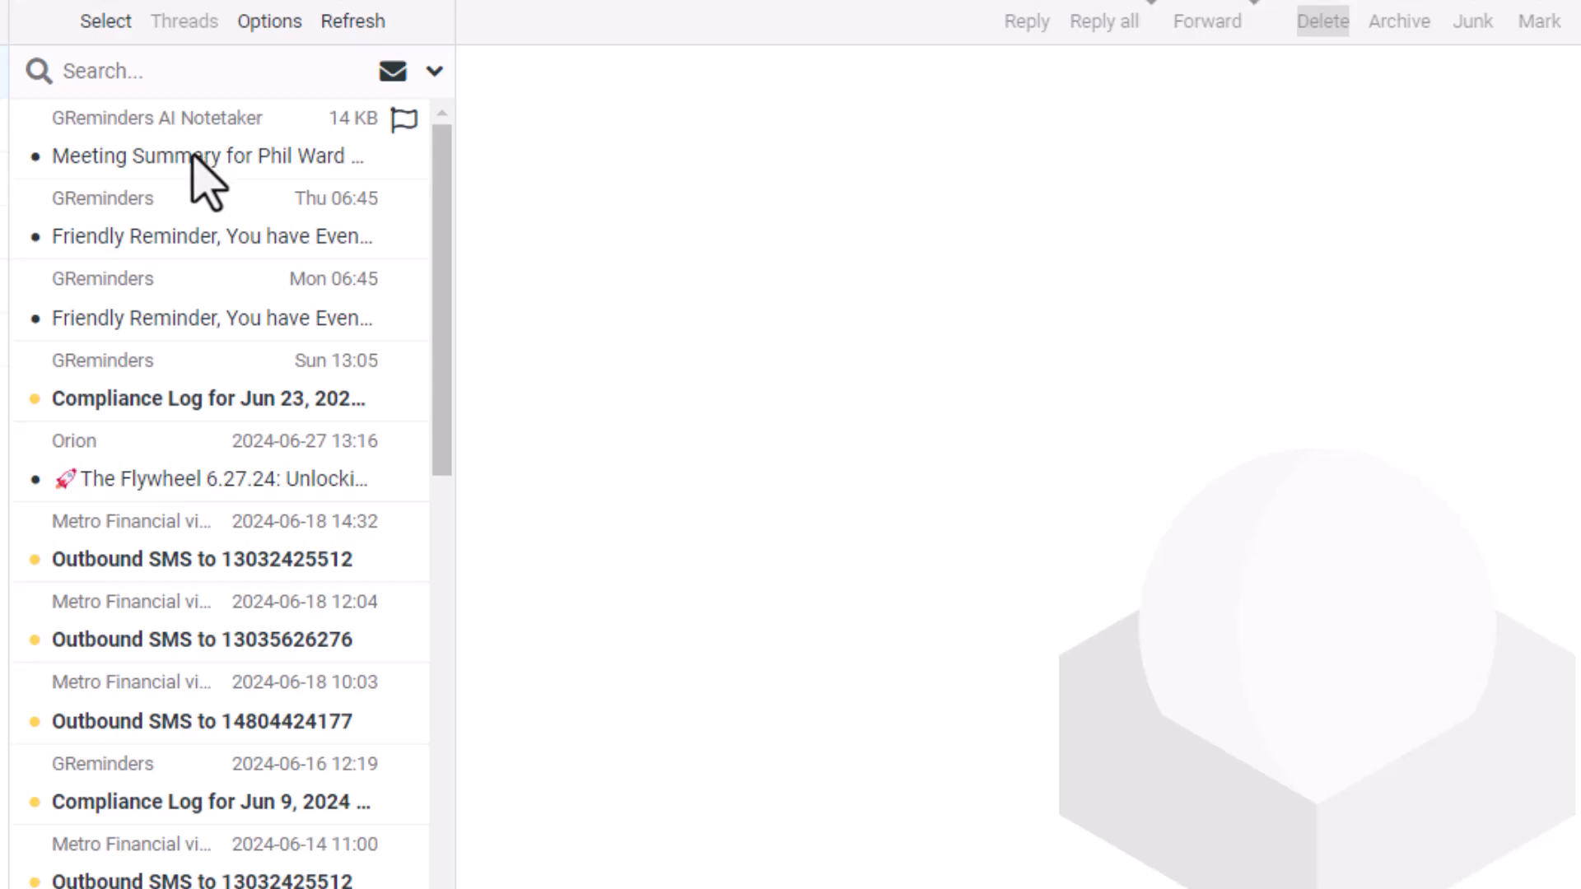
left_click(206, 156)
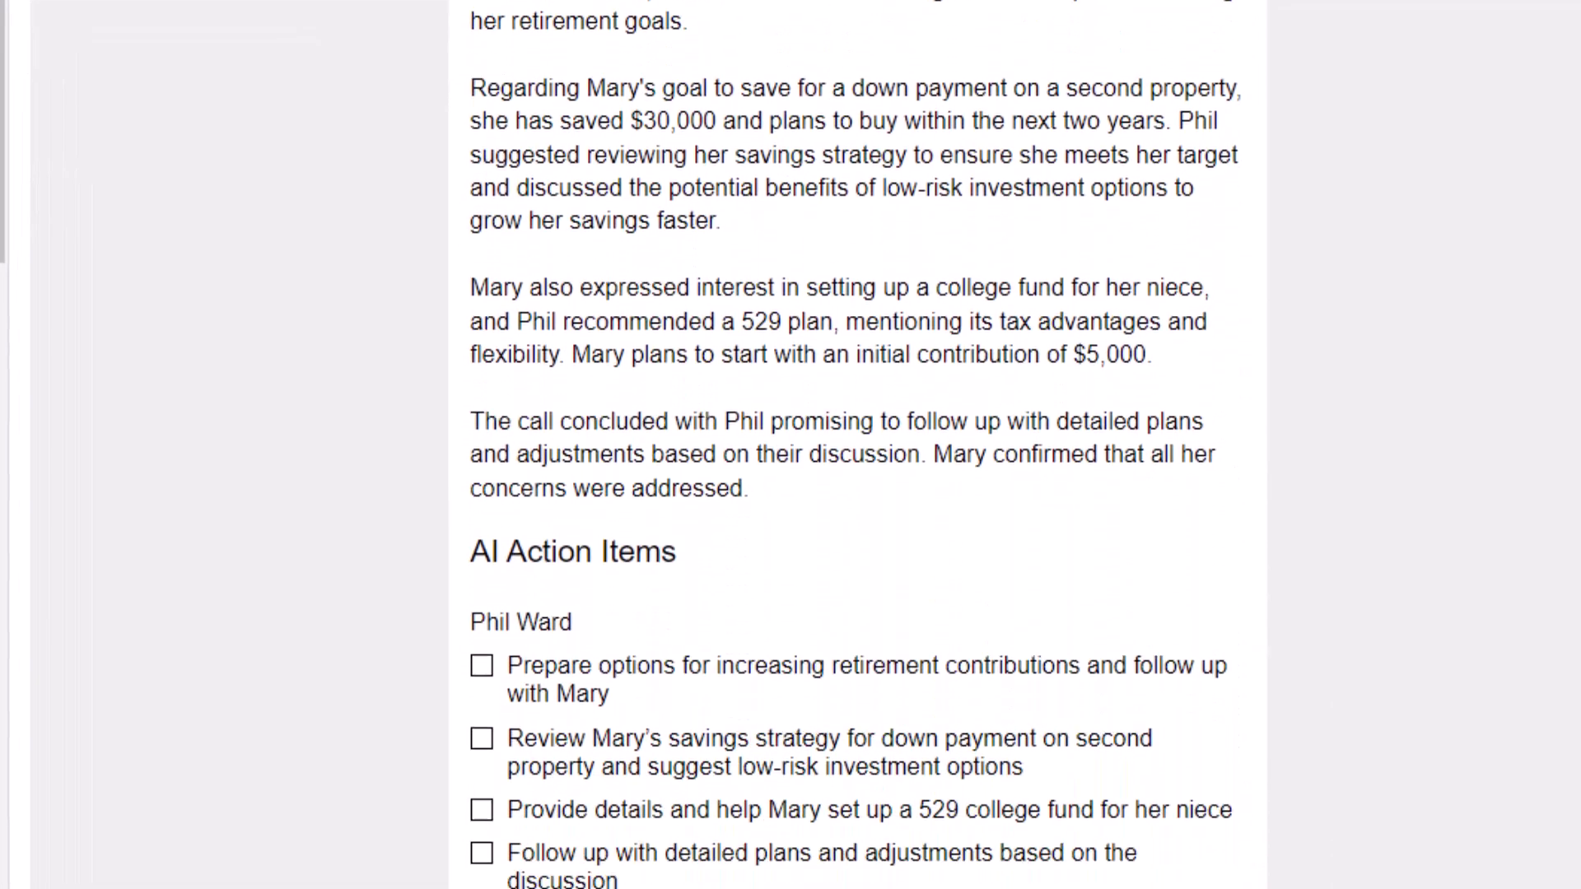
scroll("down", 3)
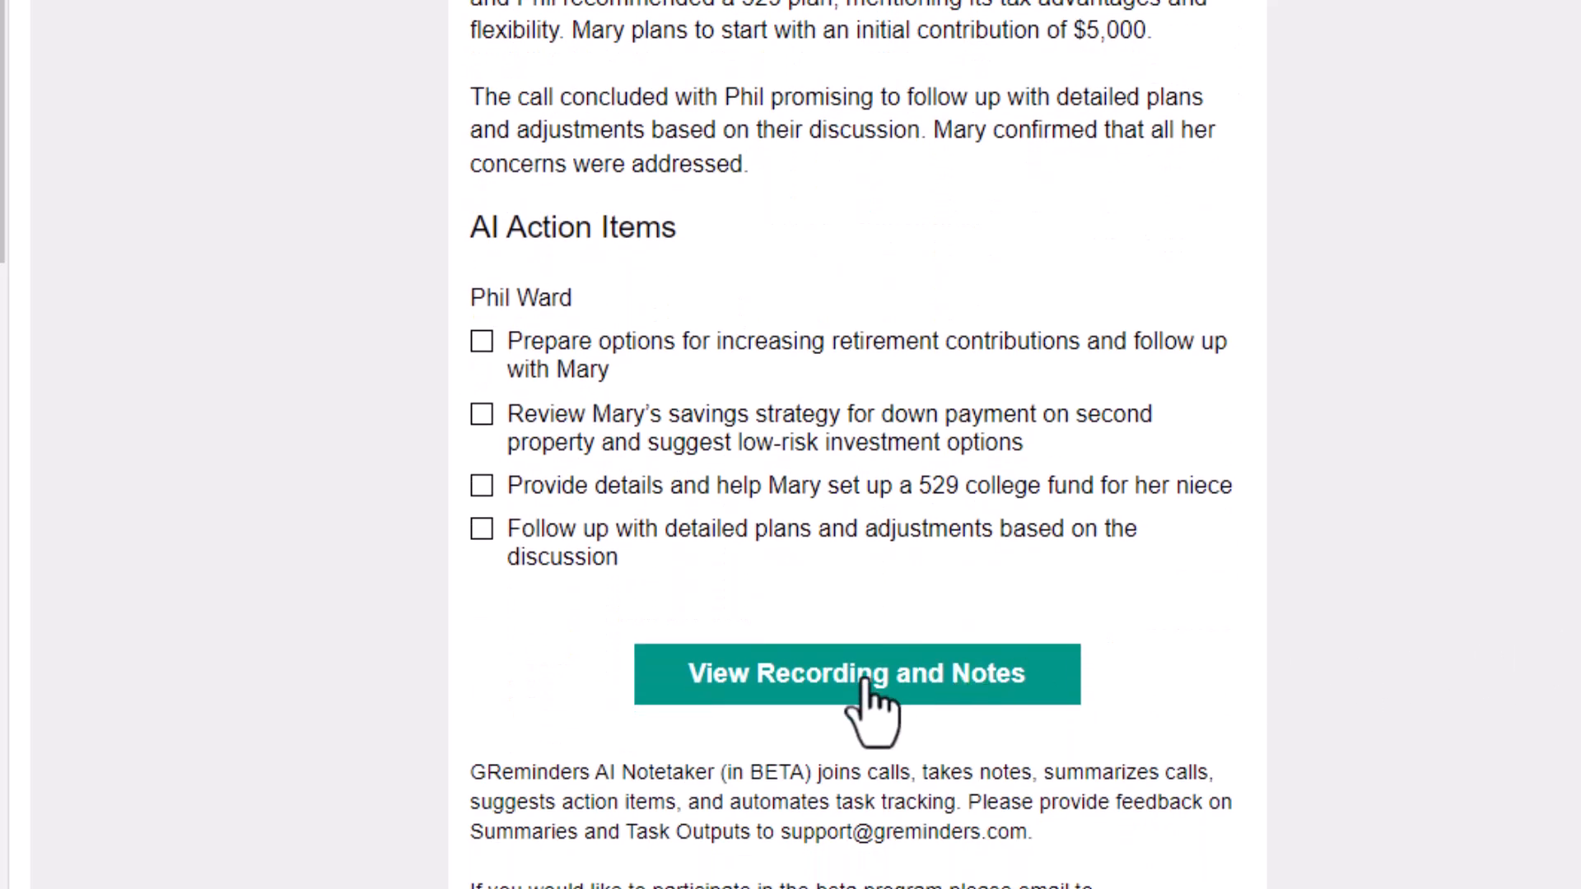
Step: Open View Recording and Notes, play the video briefly, and scroll to the Call Summary
left_click(862, 674)
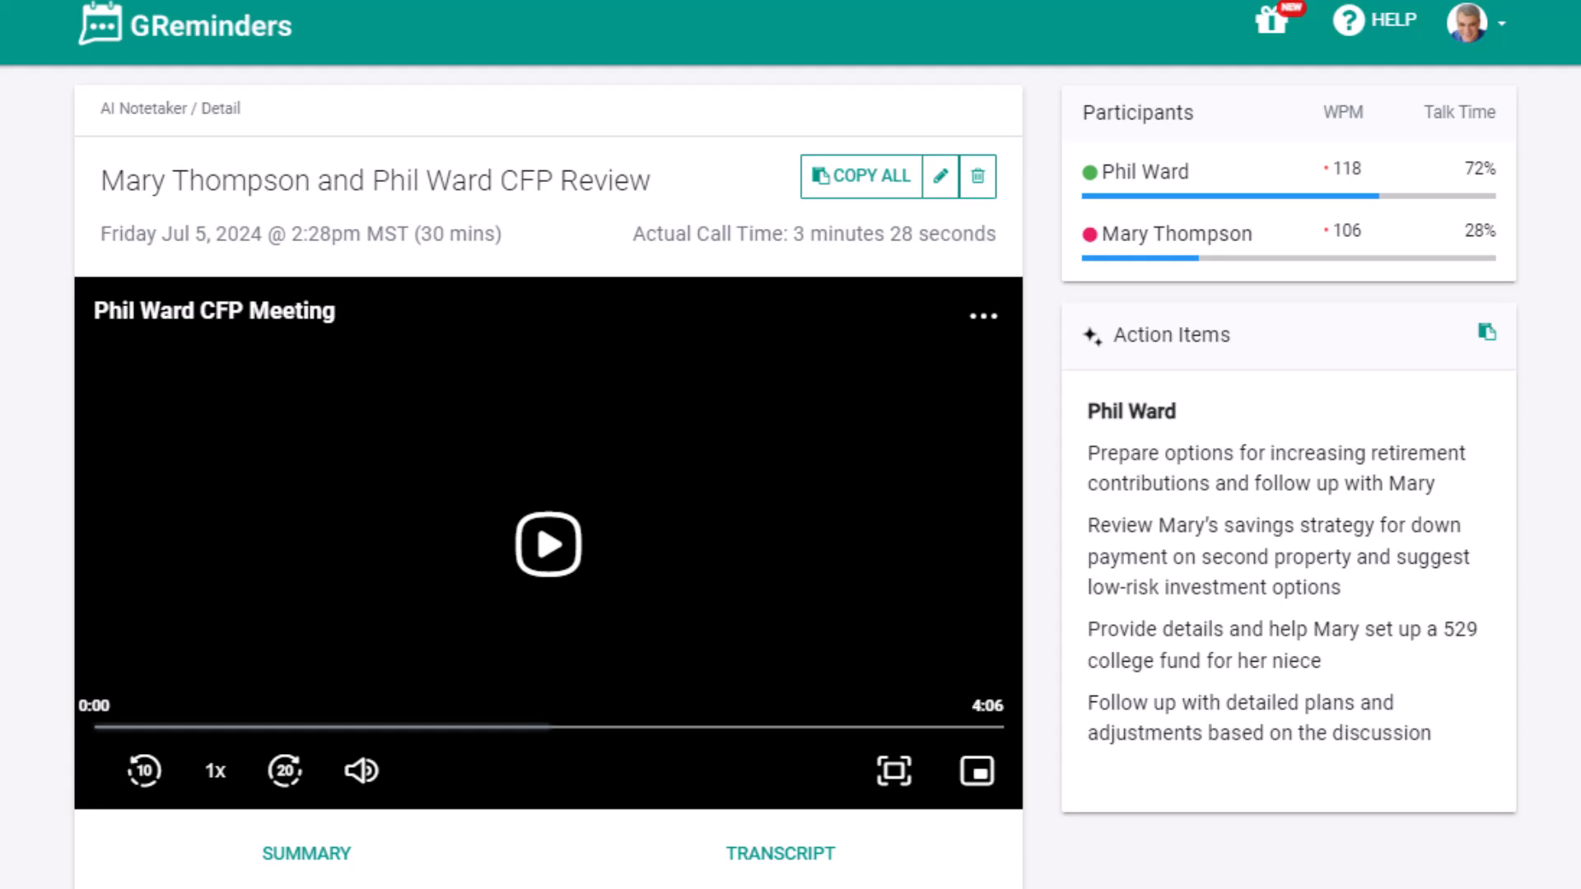
left_click(547, 545)
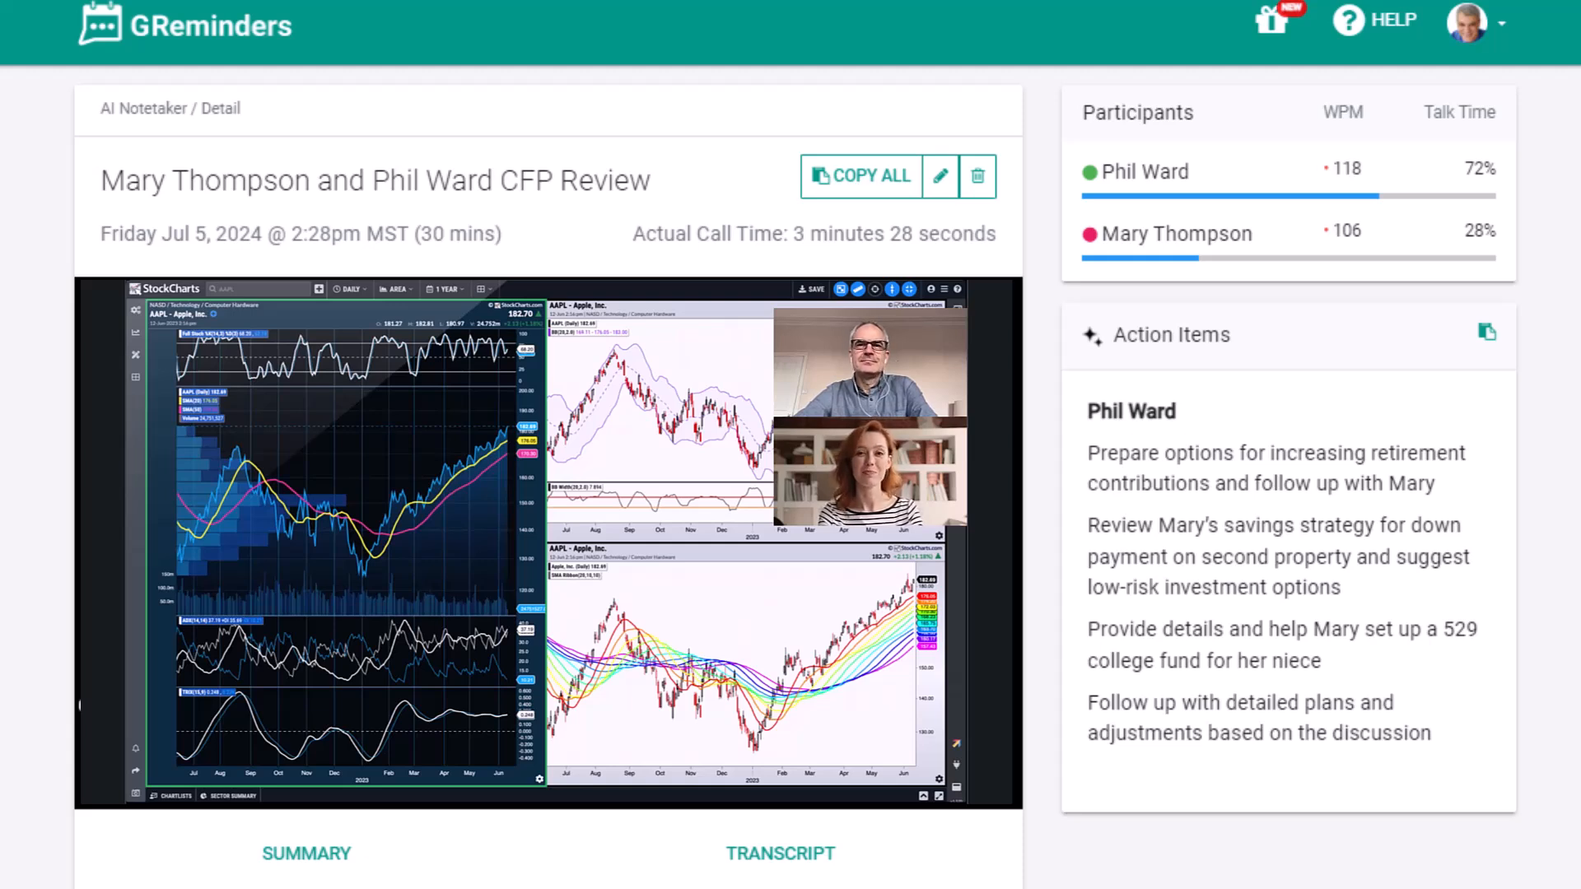
scroll("down", 3)
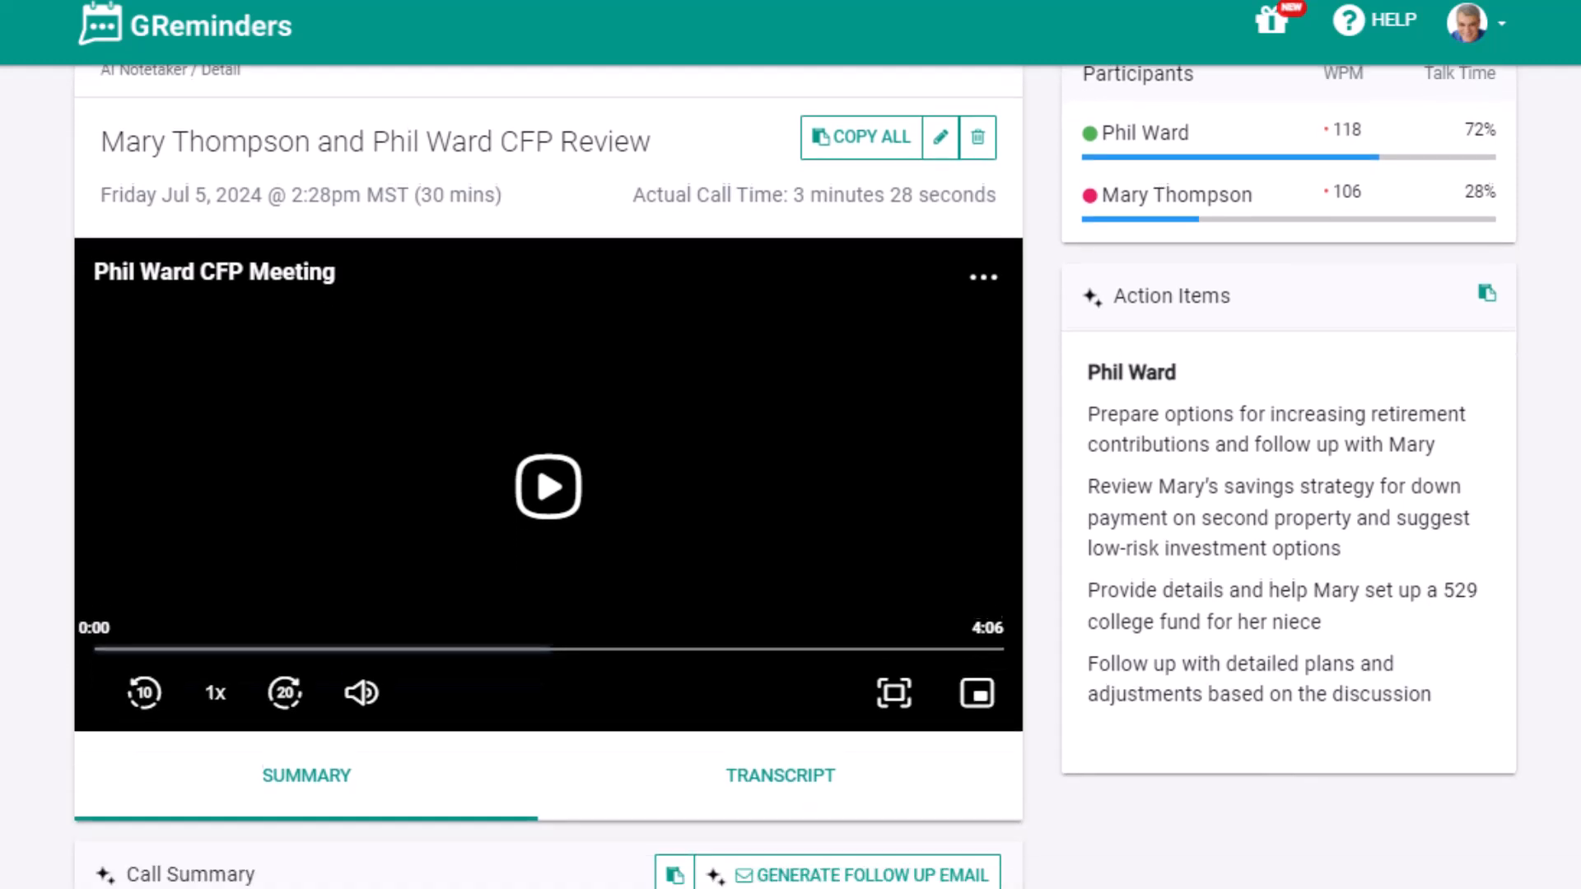
scroll("down", 3)
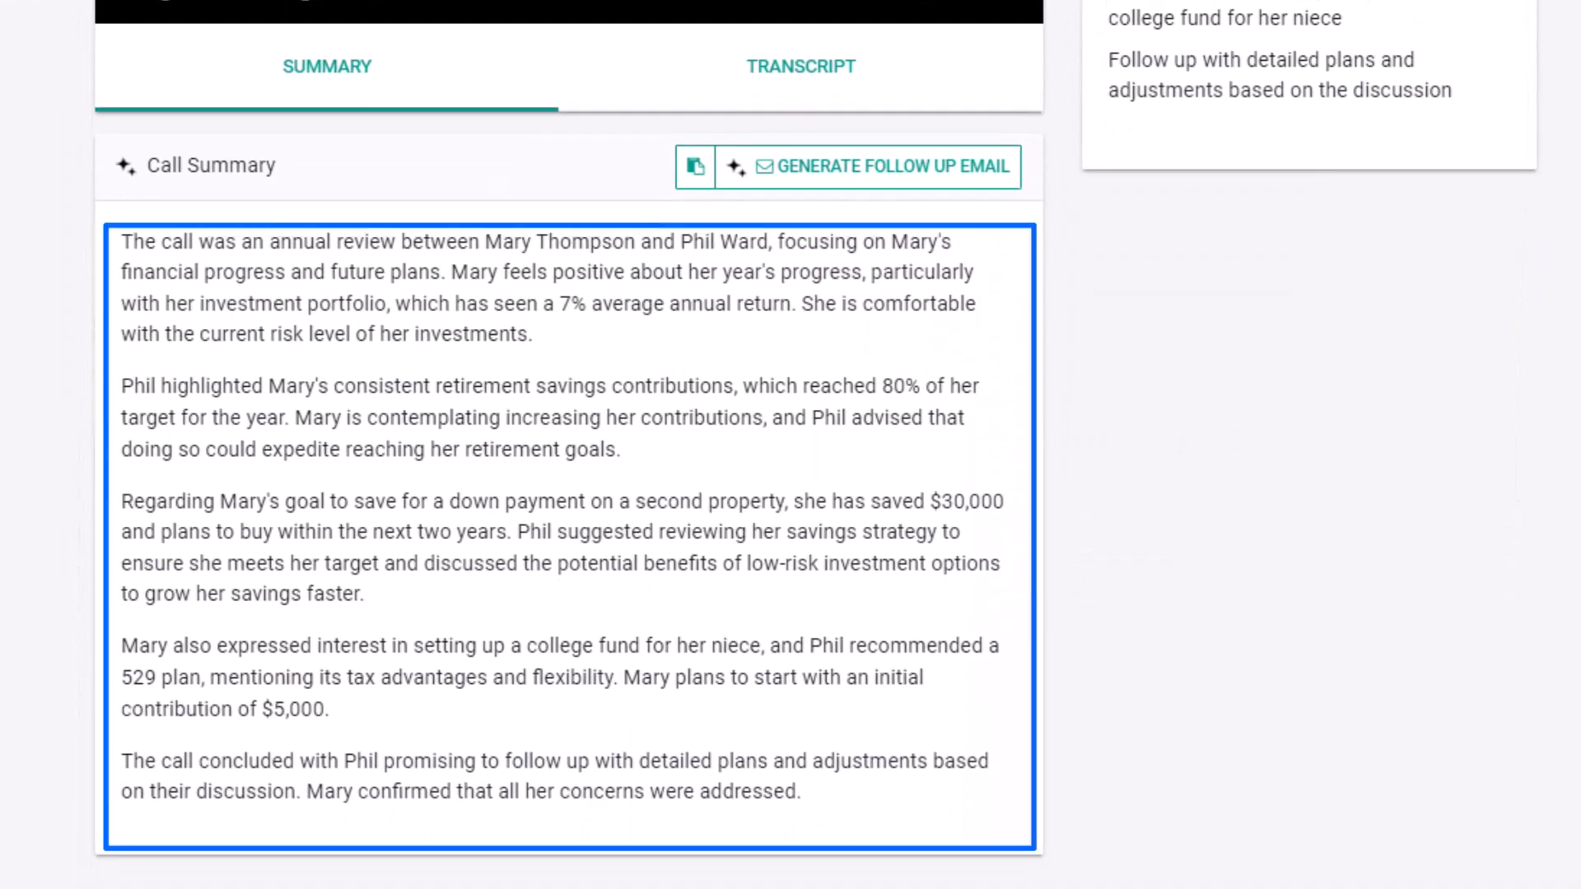
mouse_move(807, 167)
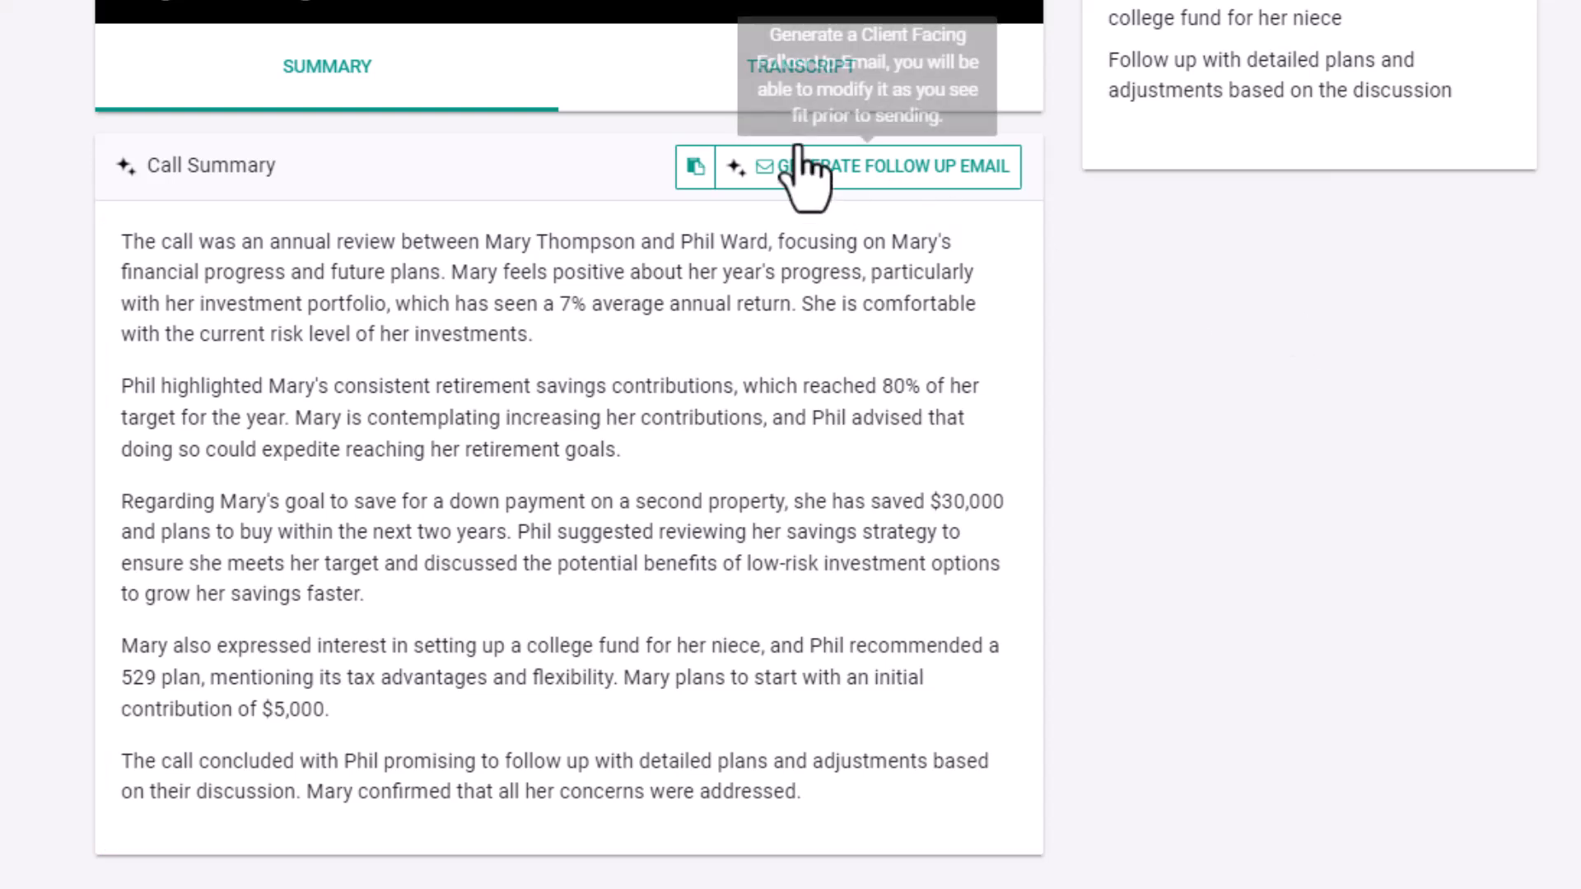
Step: Check the Transcript, return to Summary, and generate the client-facing follow-up email
left_click(800, 66)
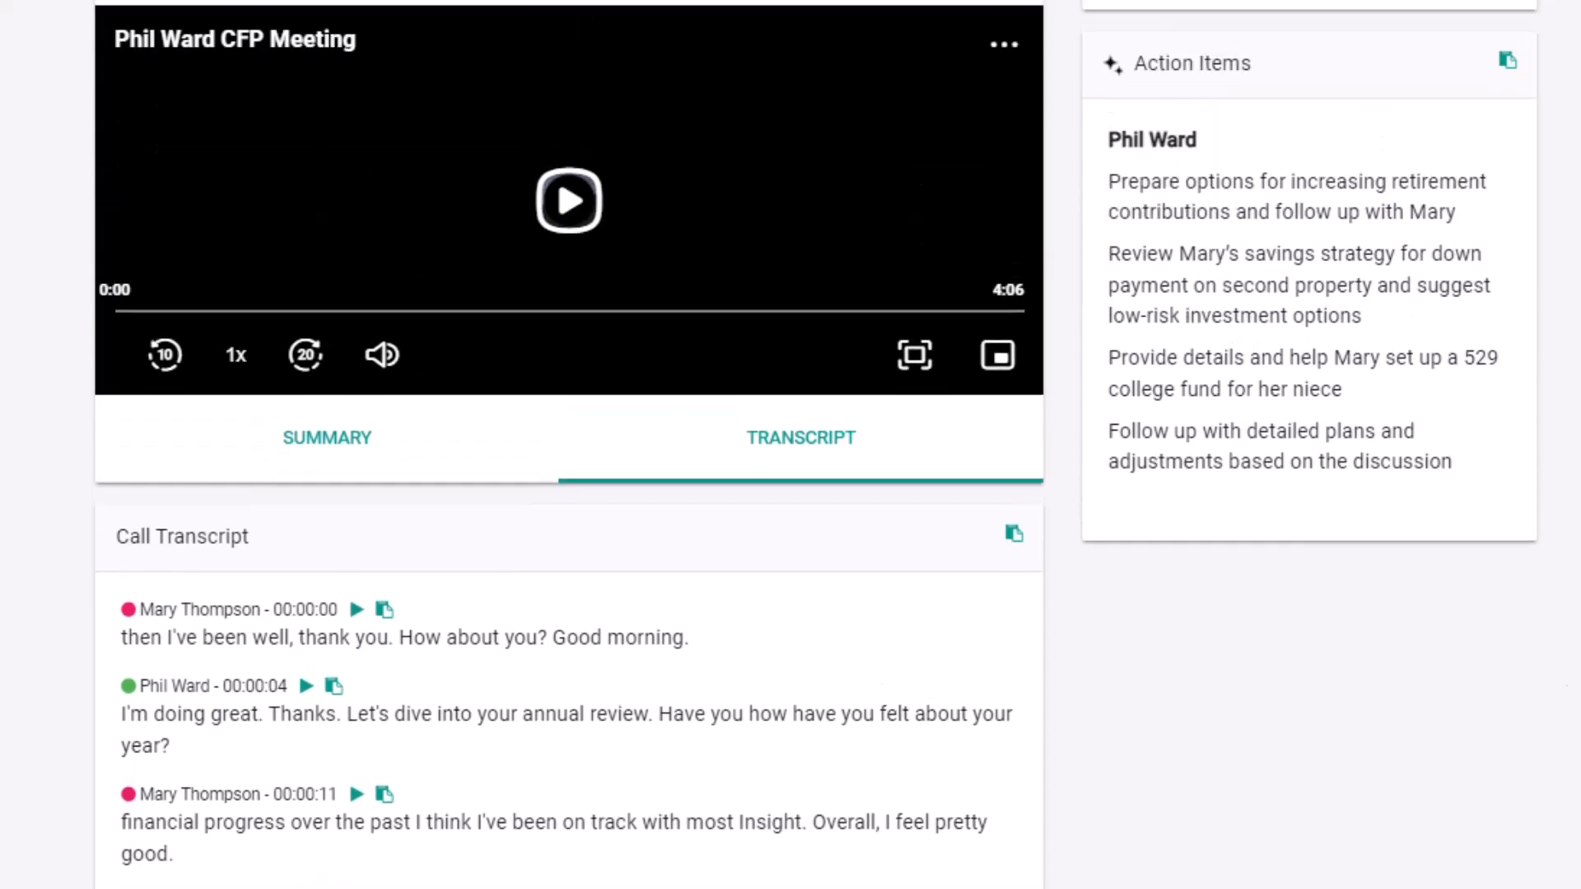
left_click(327, 436)
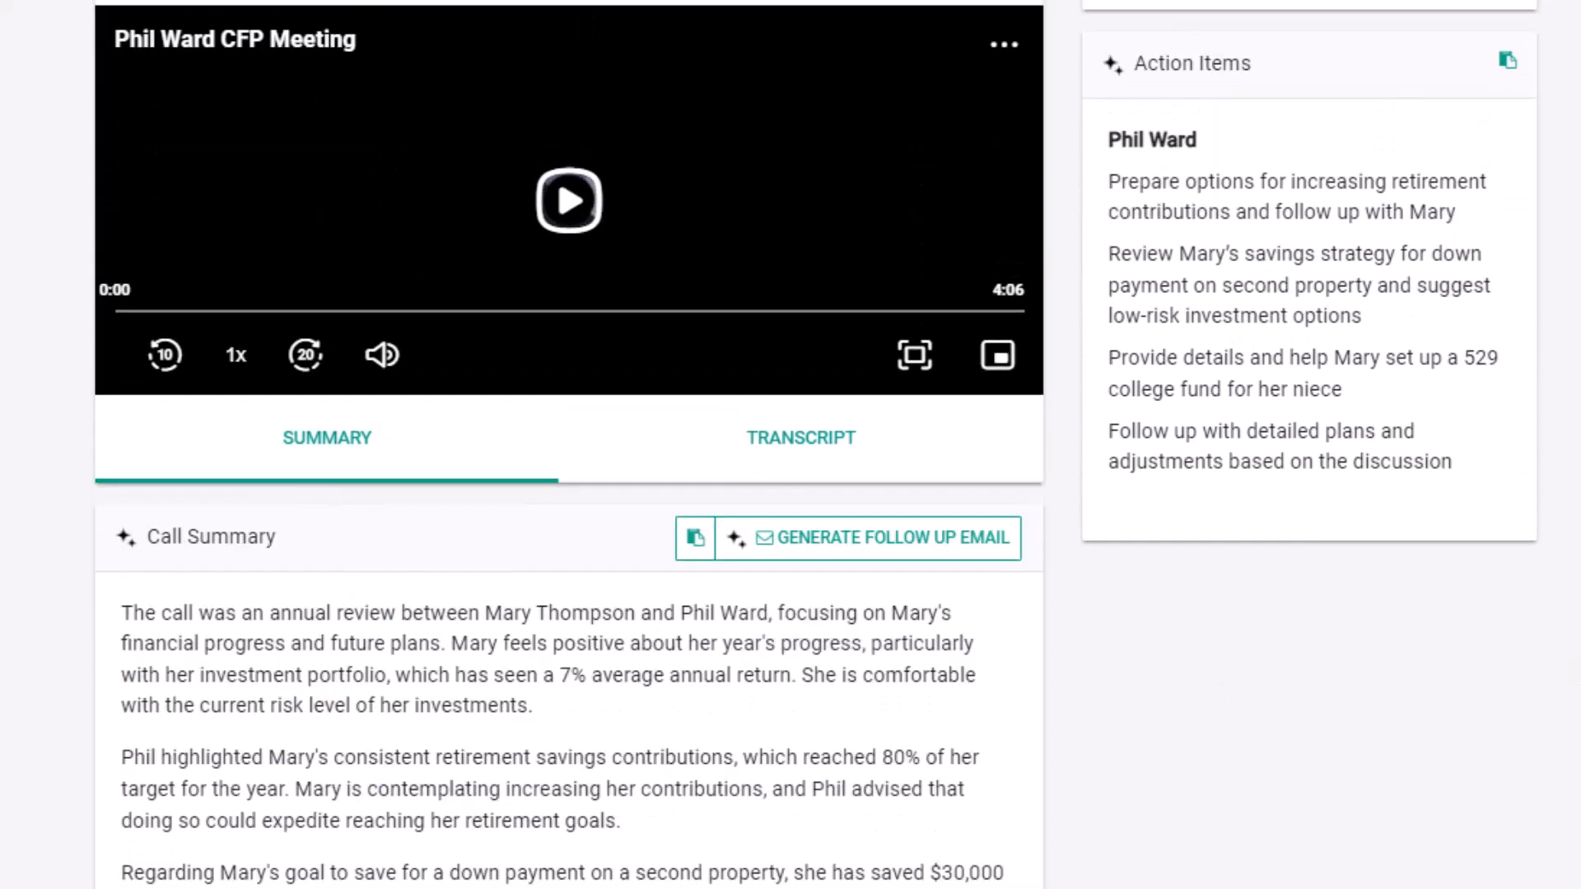
scroll("down", 3)
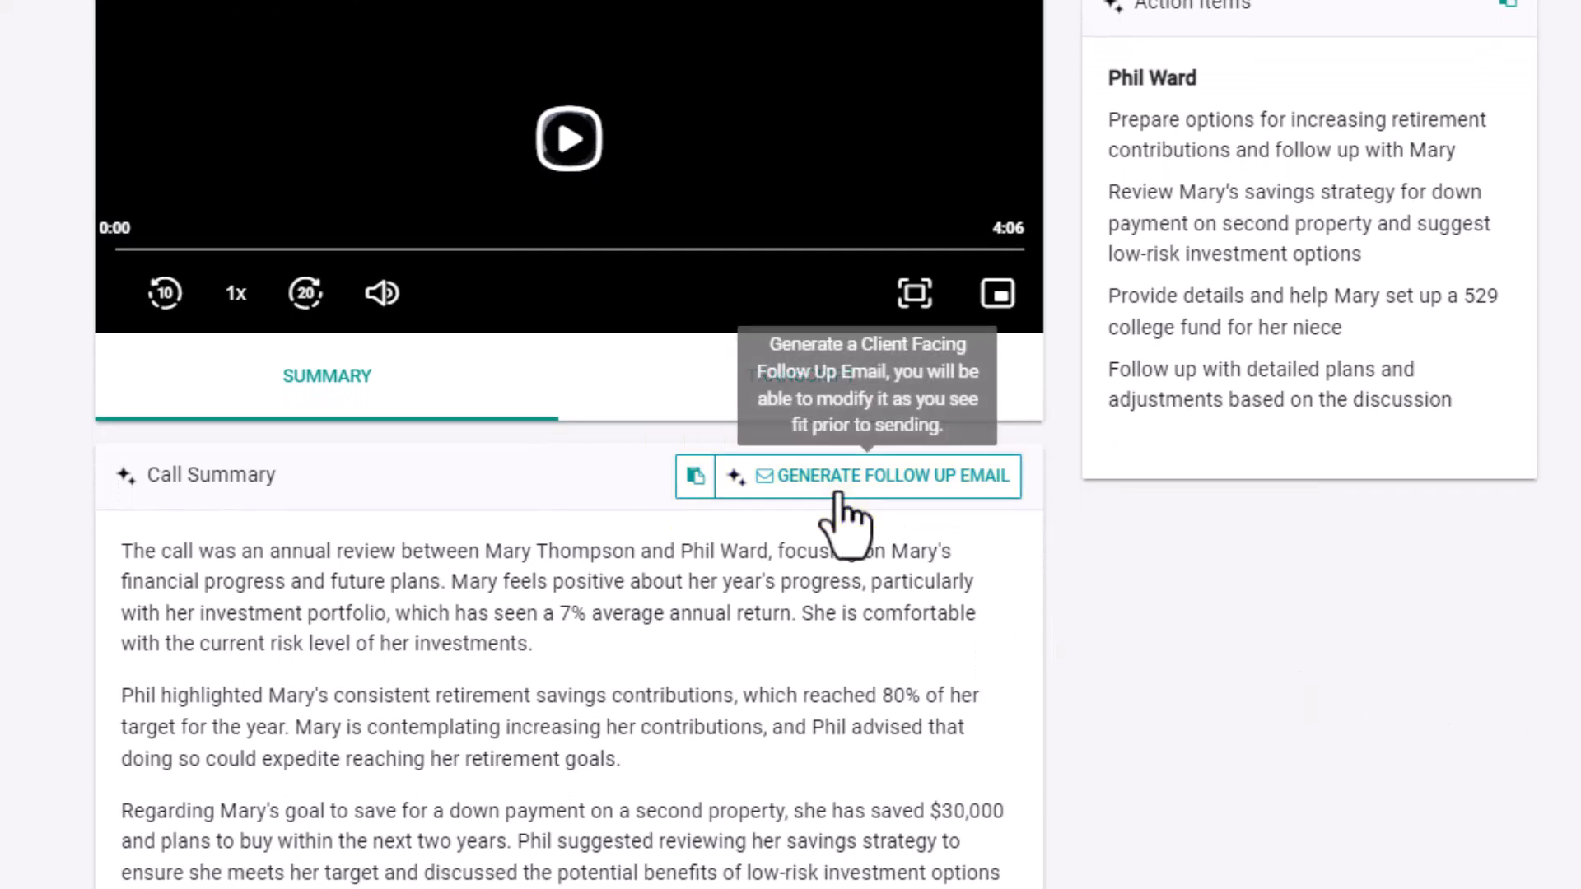
left_click(891, 475)
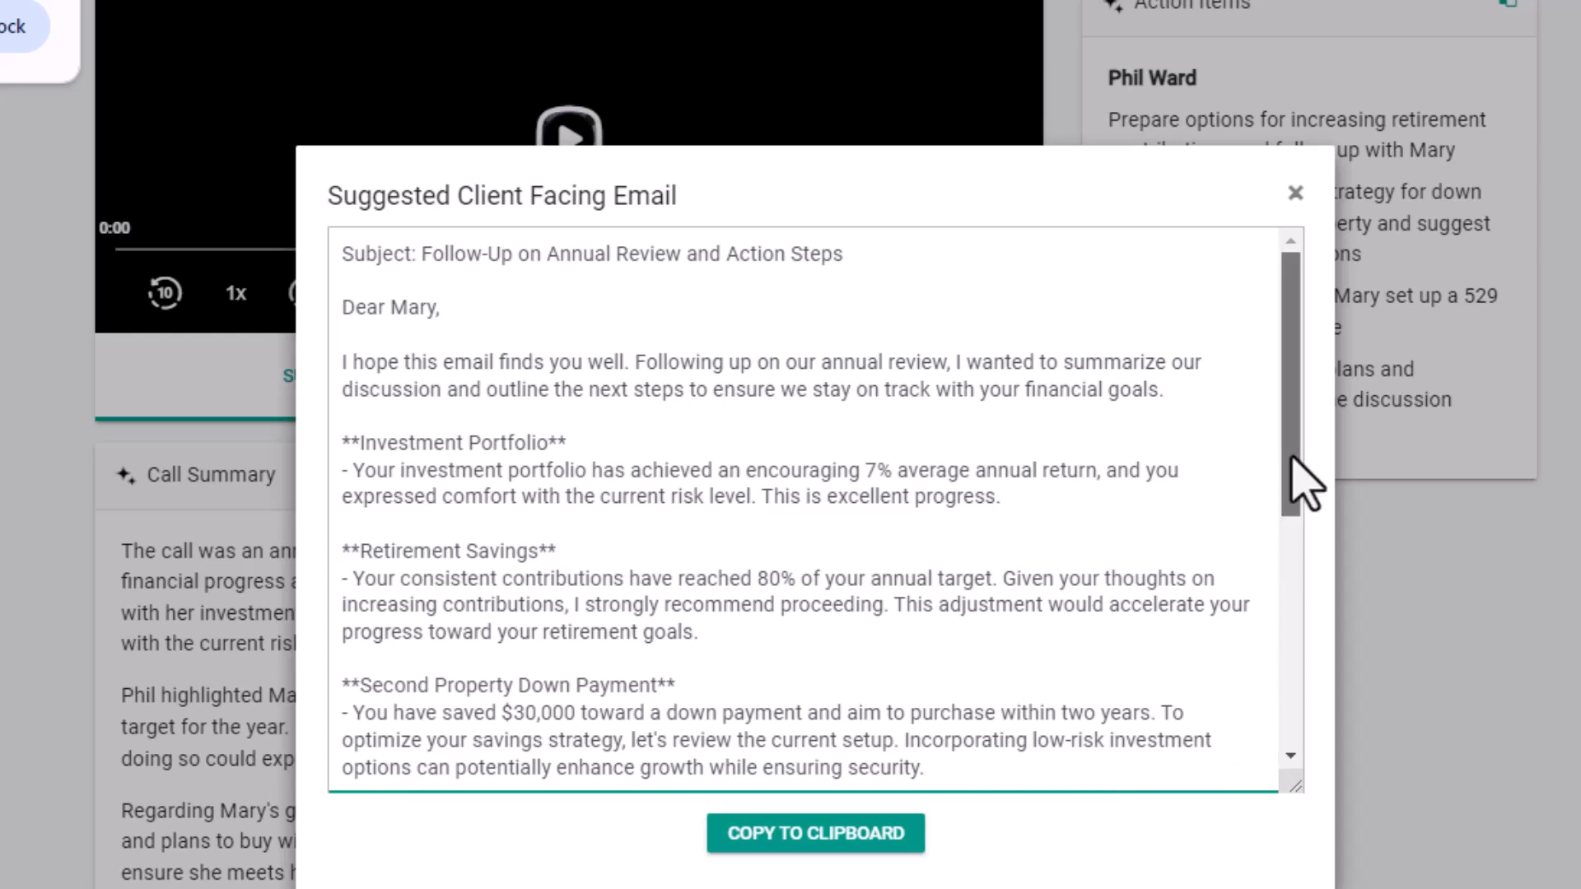
Step: Scroll through the Suggested Client Facing Email and copy it to the clipboard
scroll("down", 3)
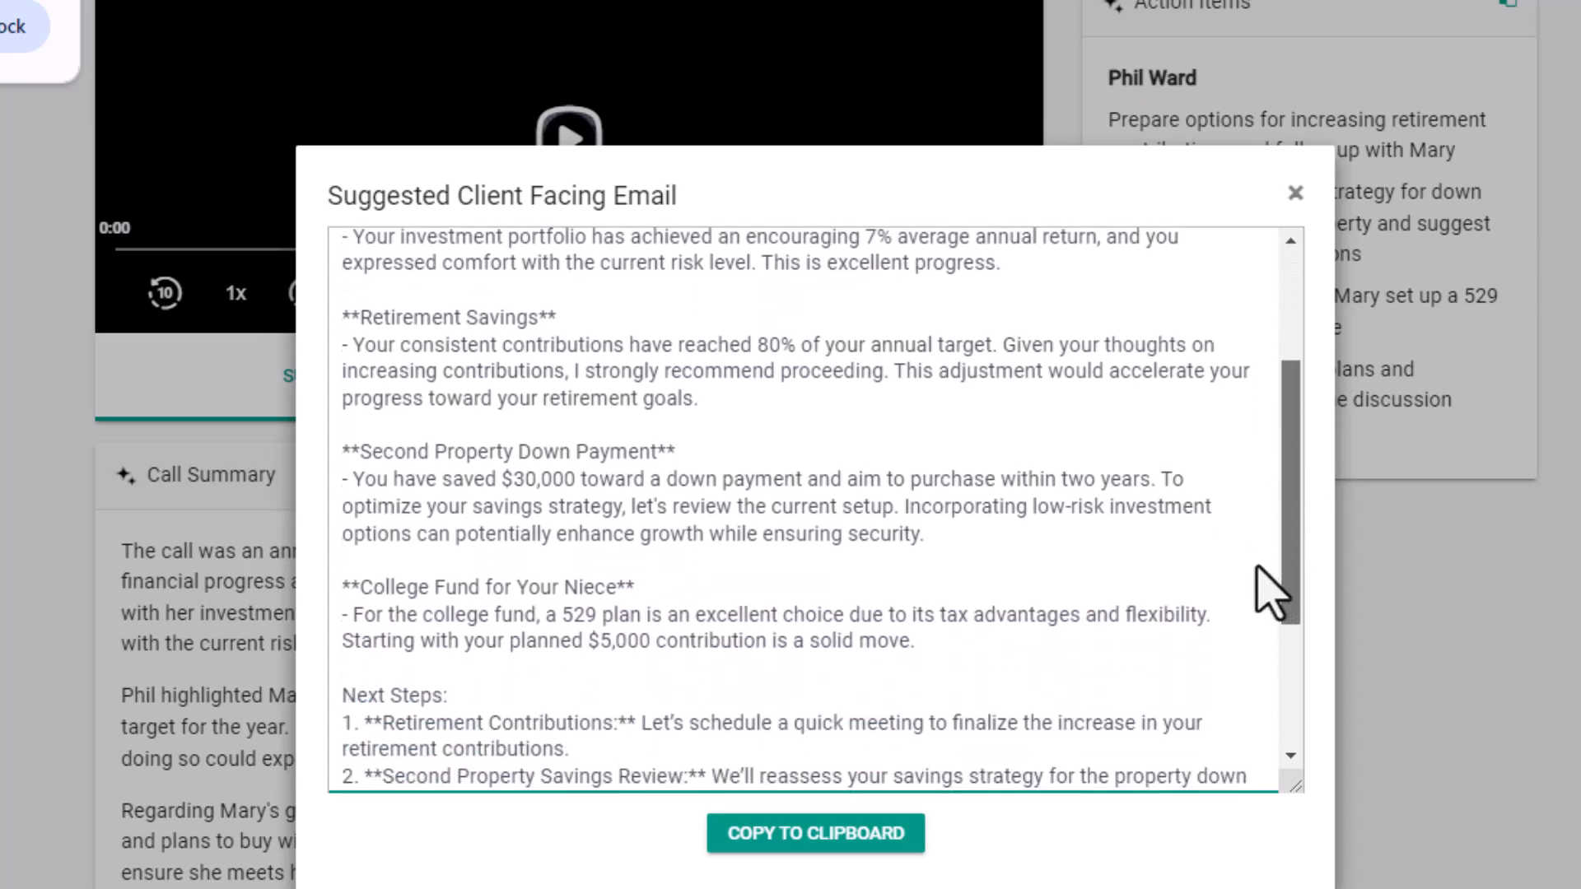
scroll("down", 3)
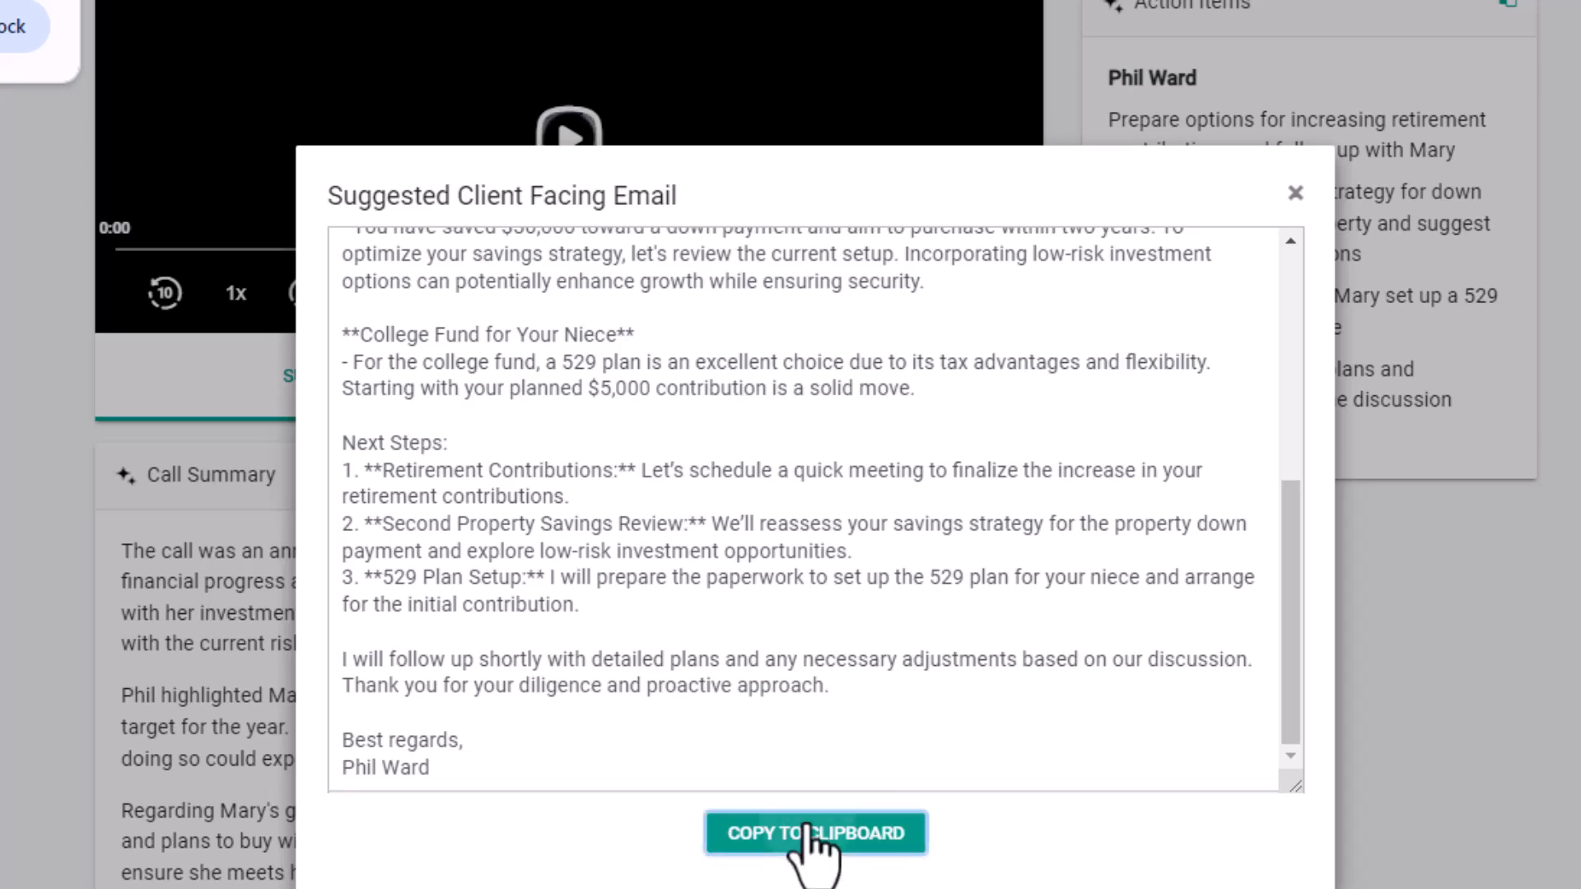
left_click(814, 833)
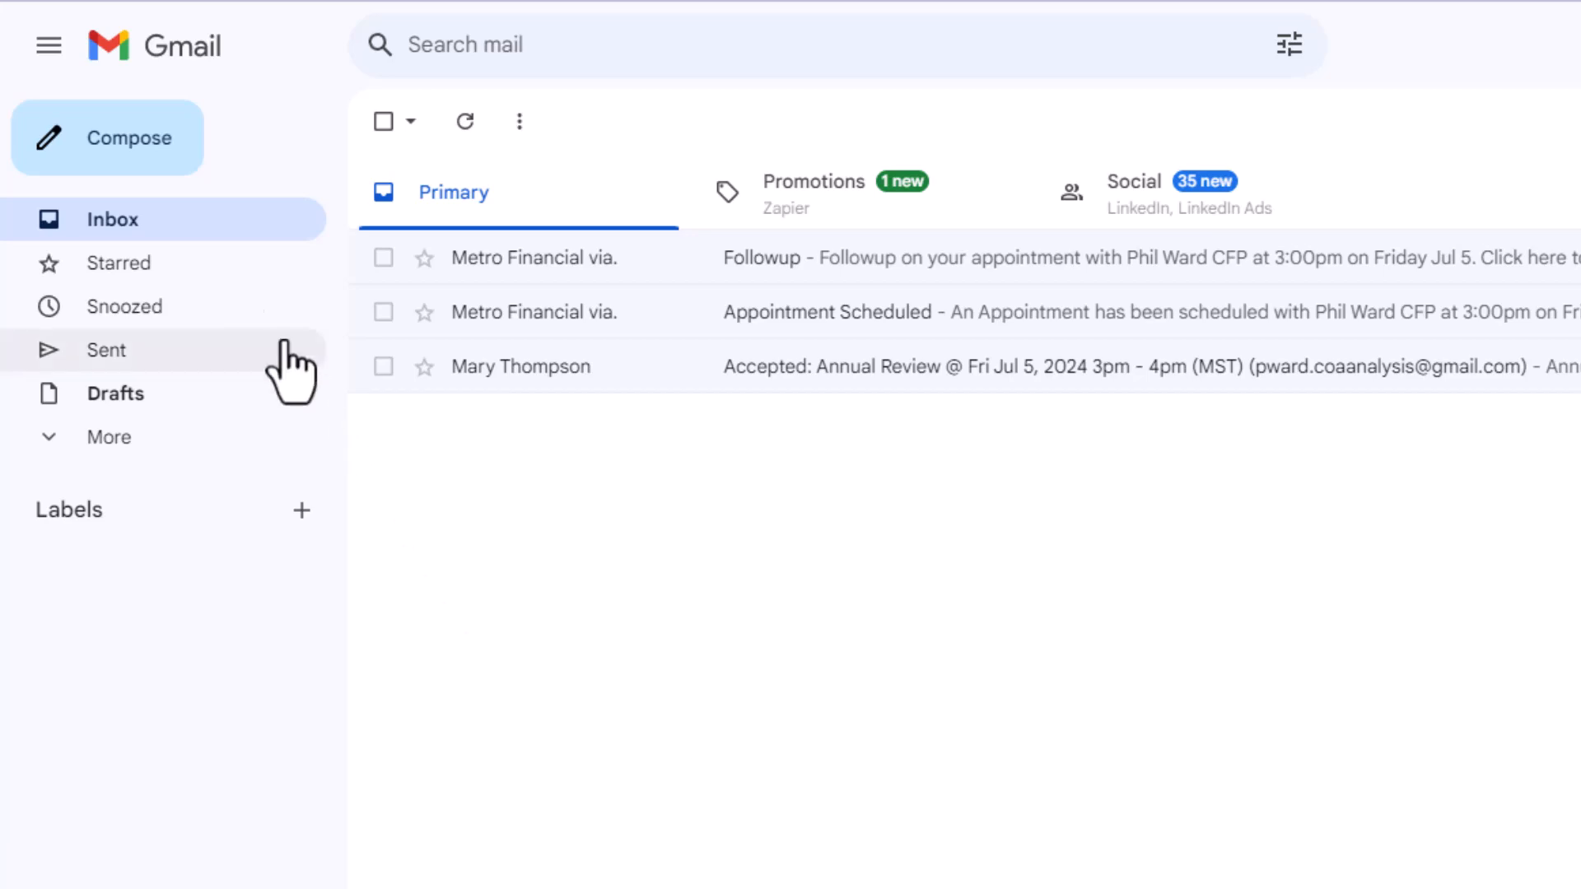
Step: Start a new Gmail message to Mary for the annual review follow-up letter
left_click(107, 139)
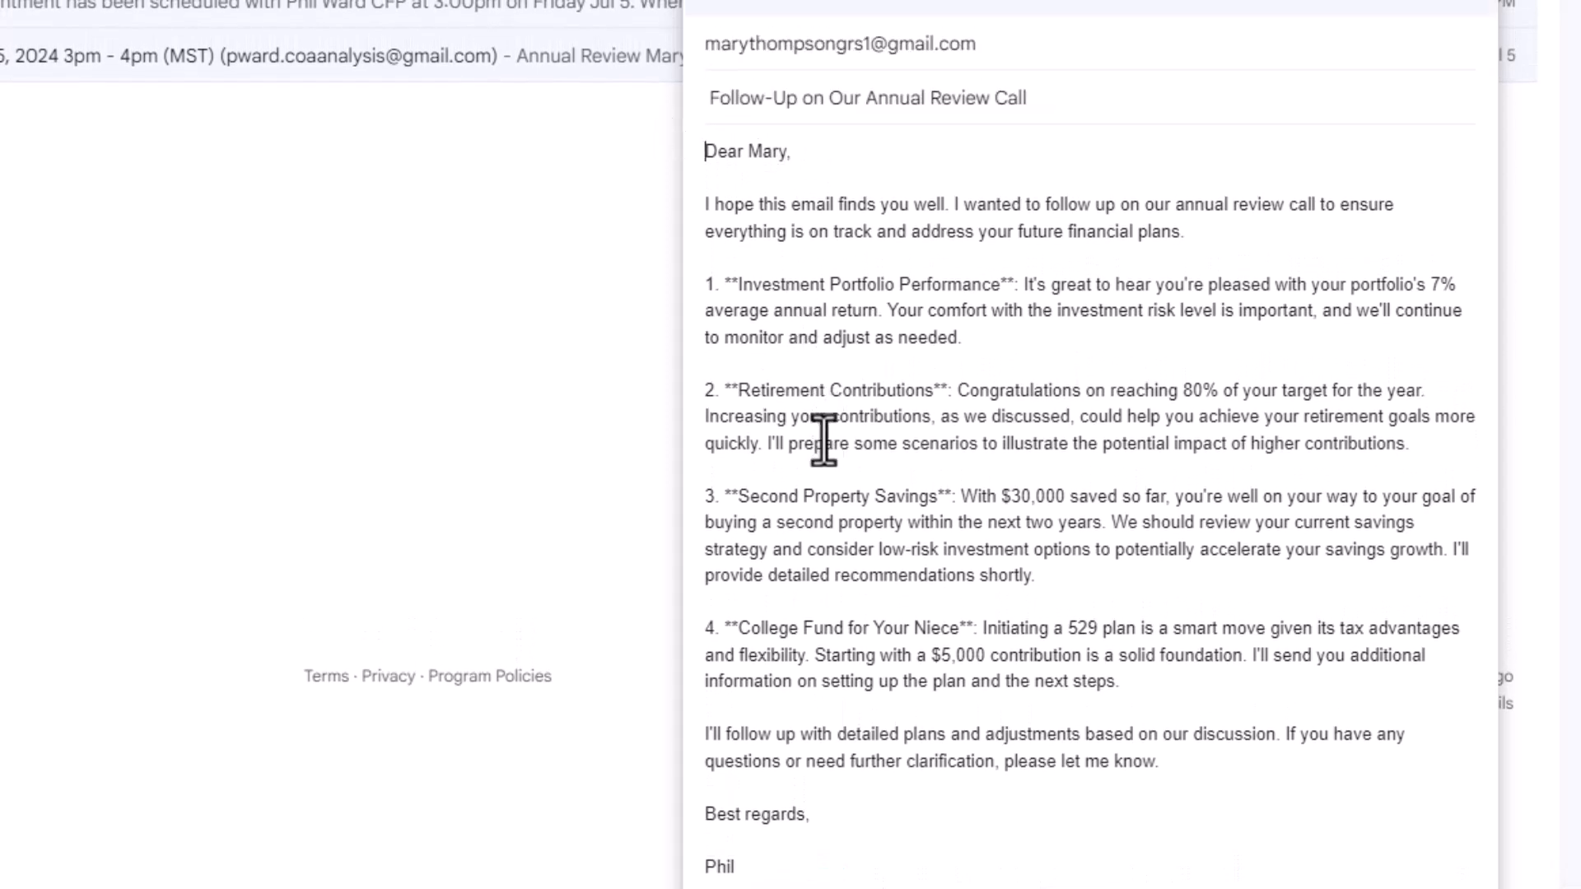
mouse_move(786, 859)
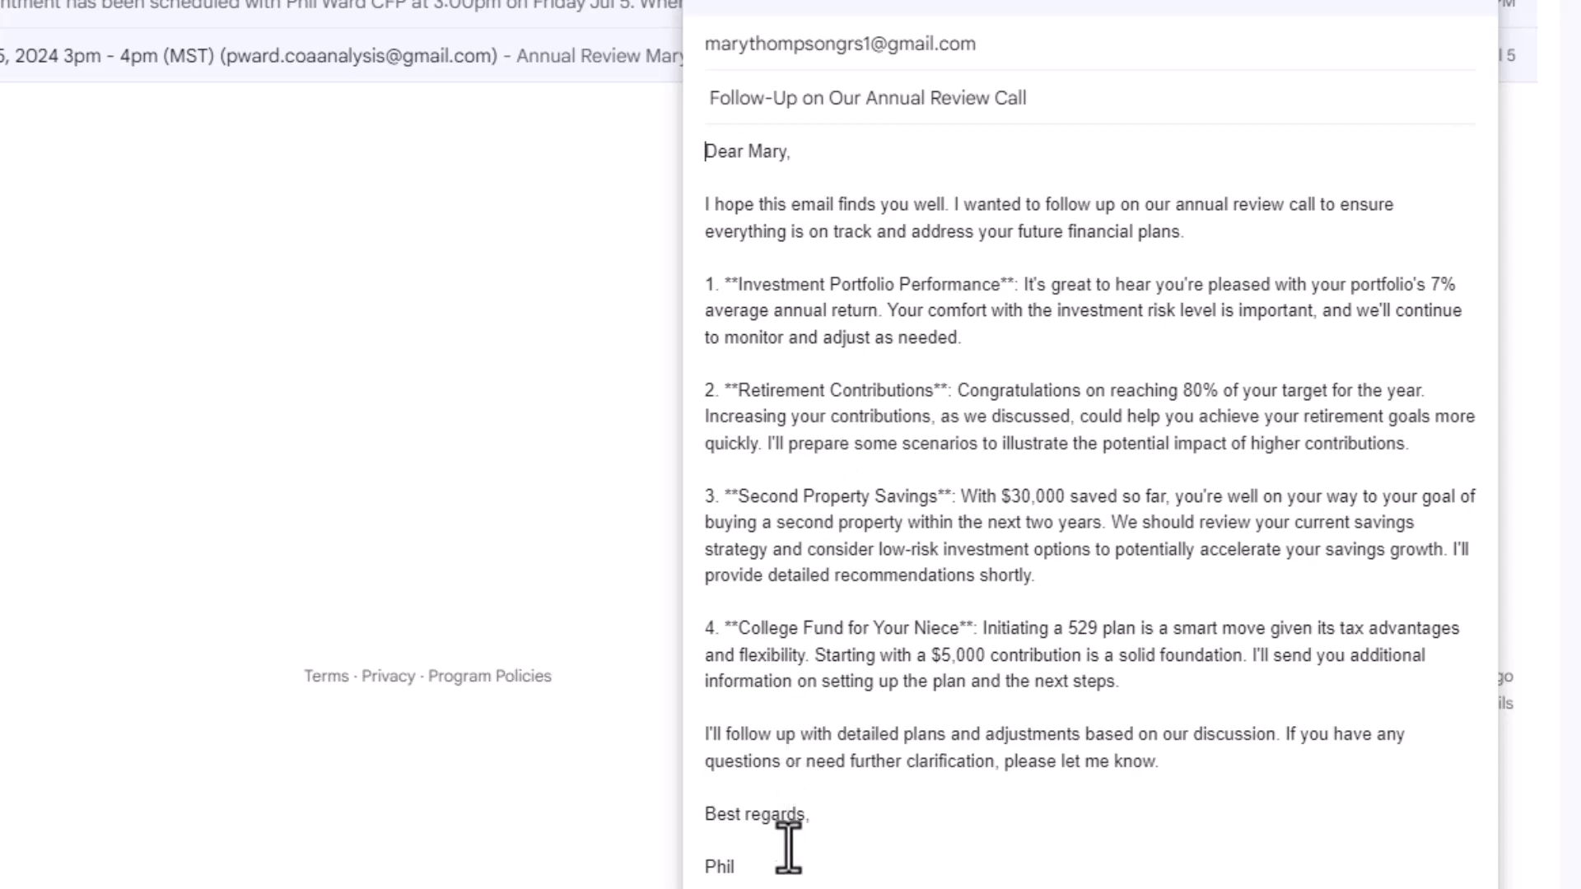